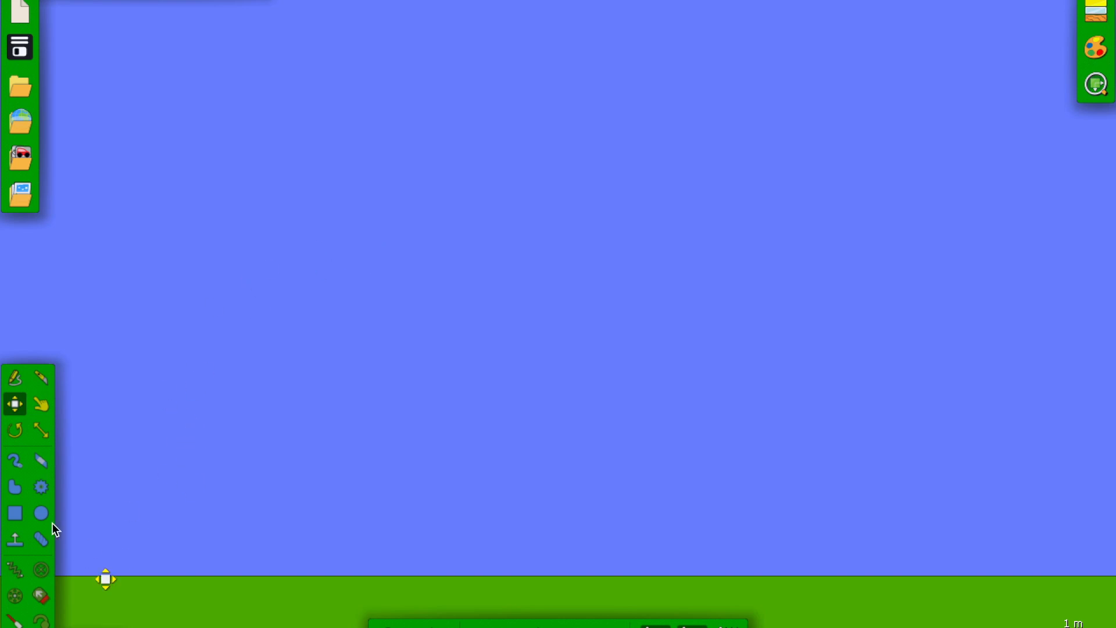
mouse_move(41, 512)
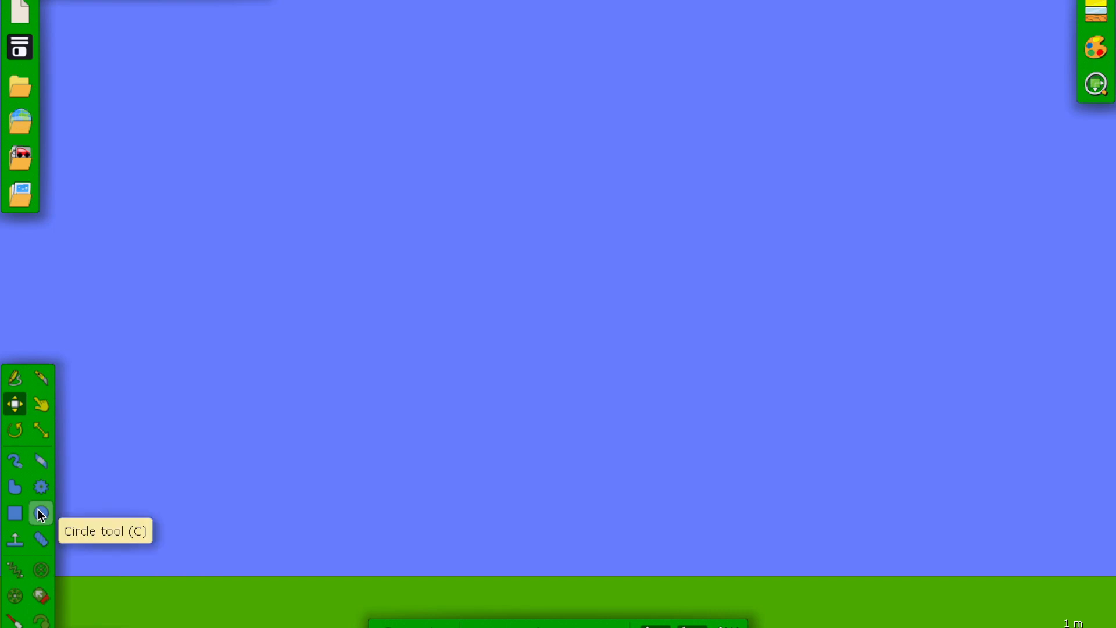
Step: Select the Circle tool from the left toolbar
click(40, 514)
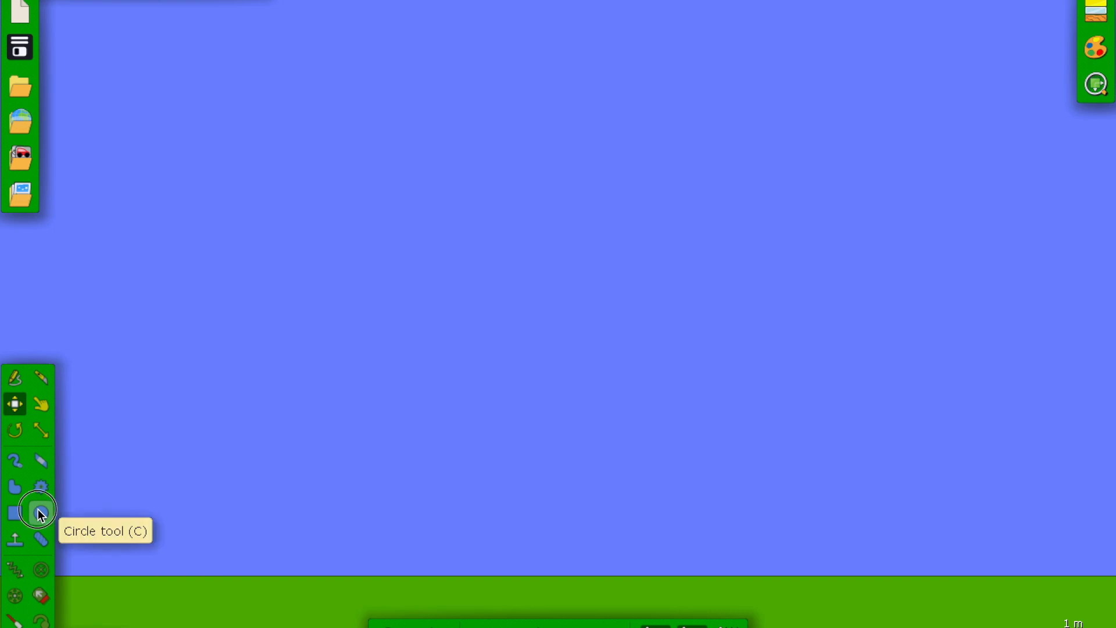
click(41, 513)
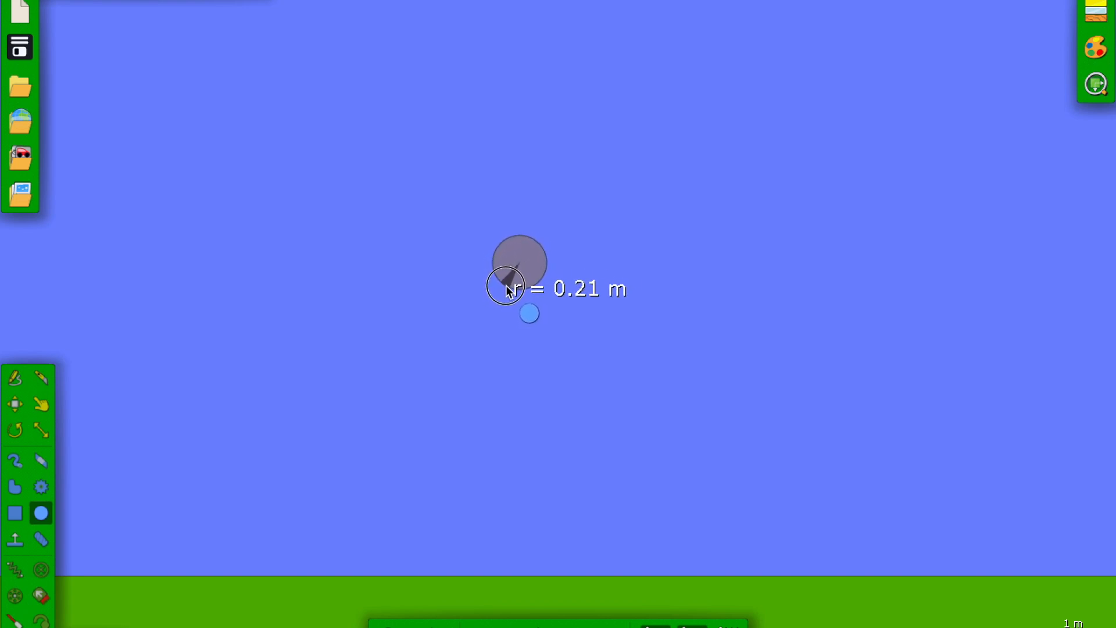
Step: Make the new circle solid black with Draw circle cake unticked
right_click(519, 289)
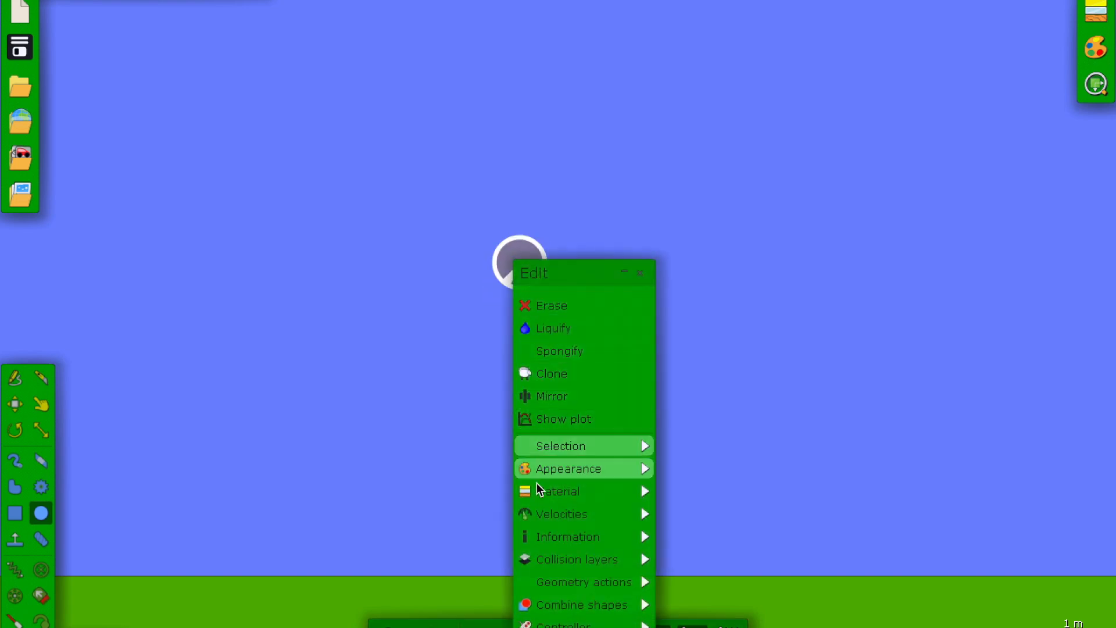
click(568, 468)
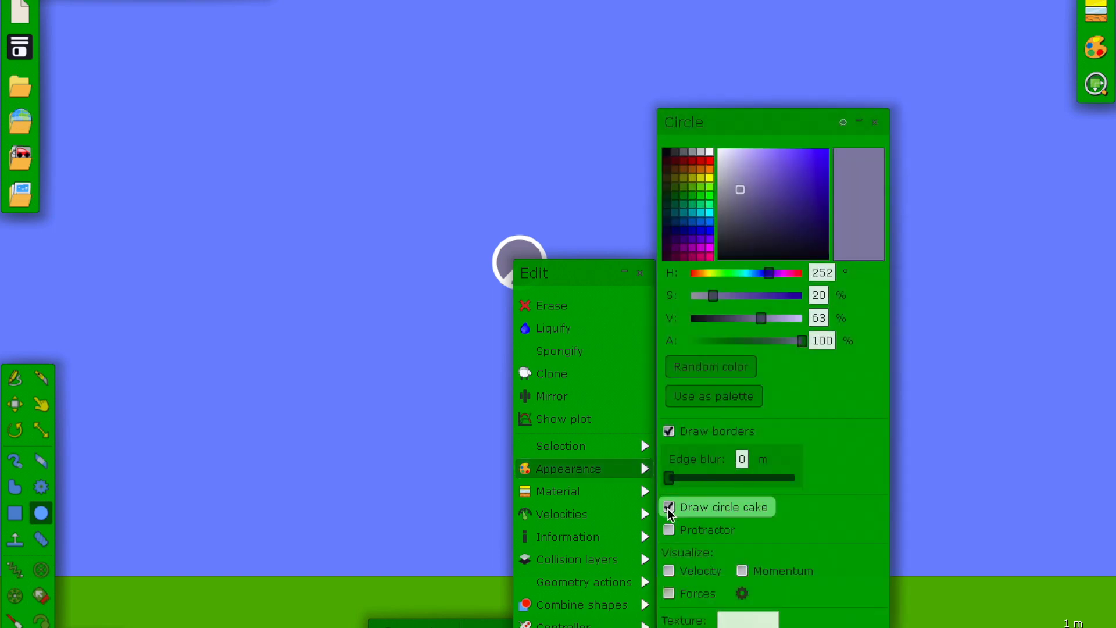
click(560, 491)
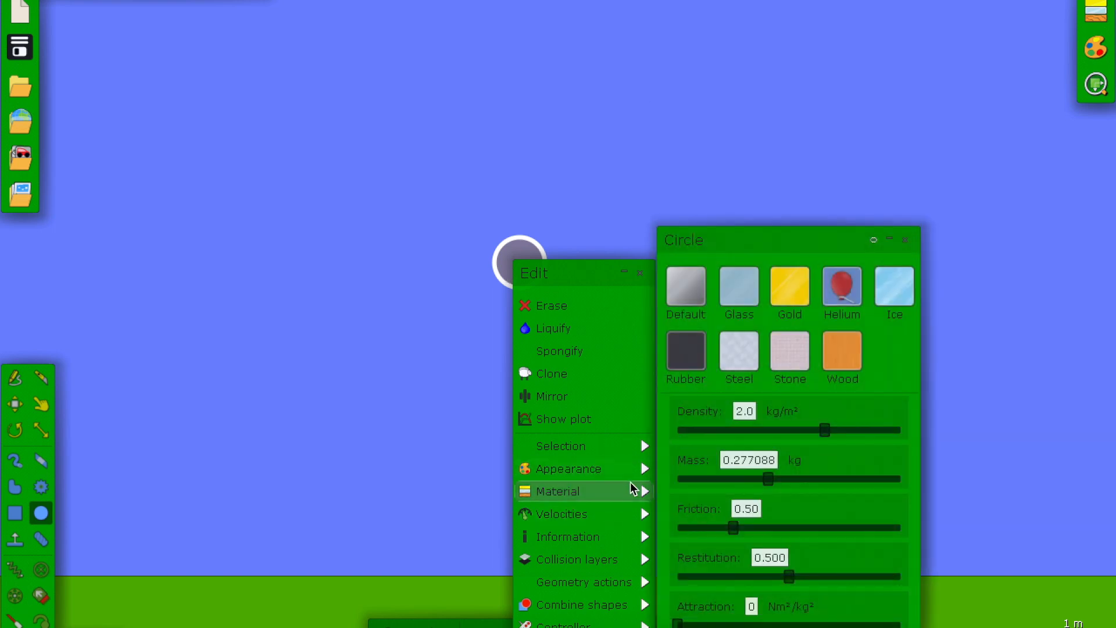
click(569, 469)
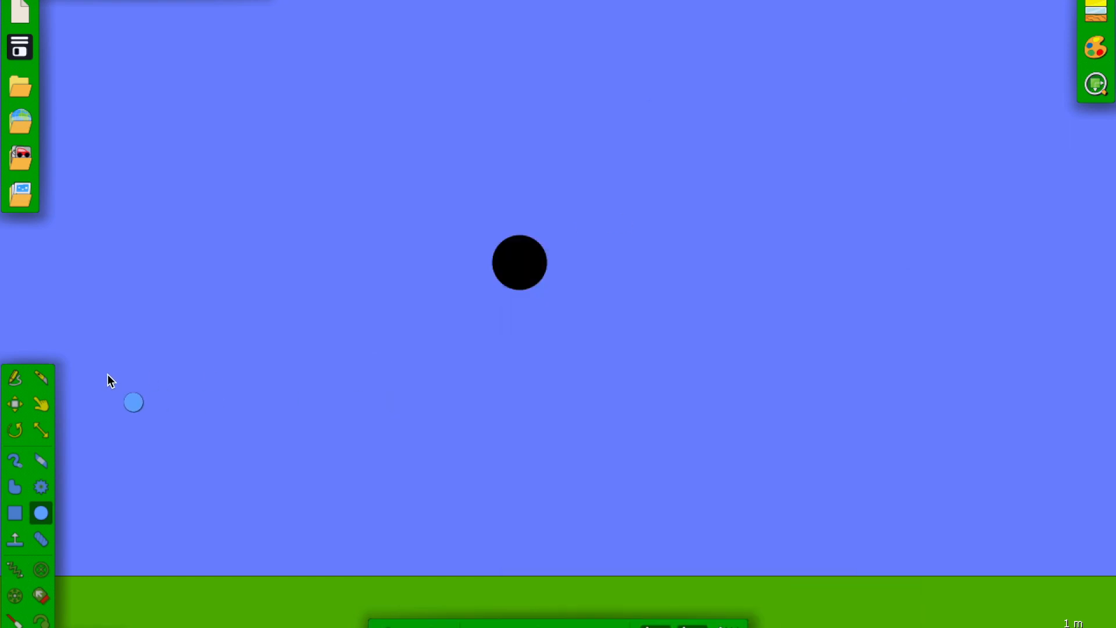
Step: Stretch the circle into a tall ellipse and add an axle at its centre
click(40, 429)
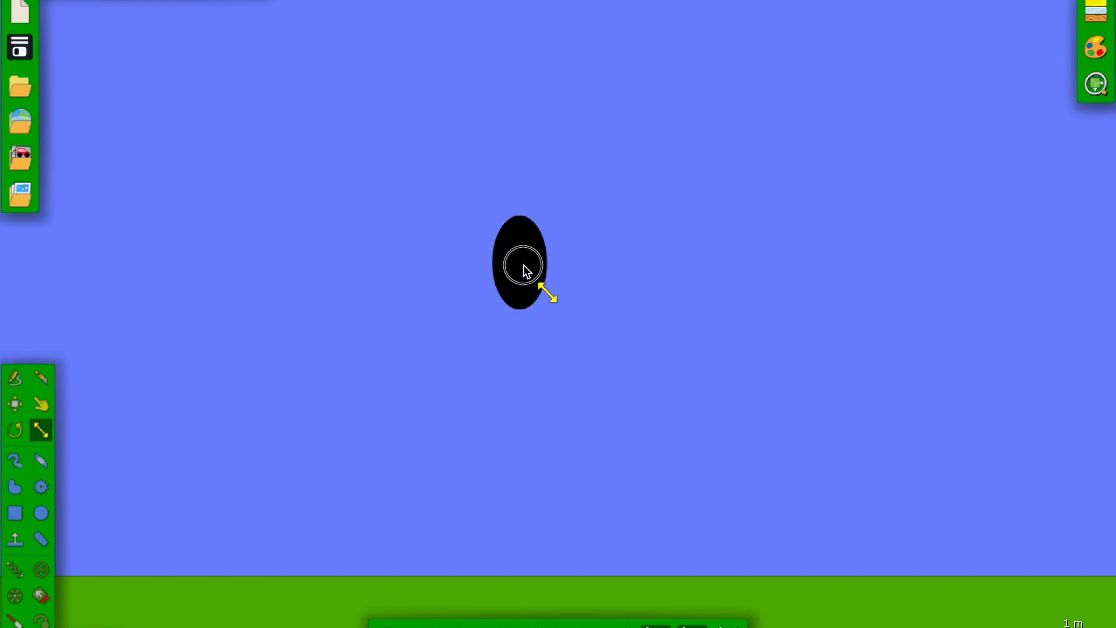
click(14, 403)
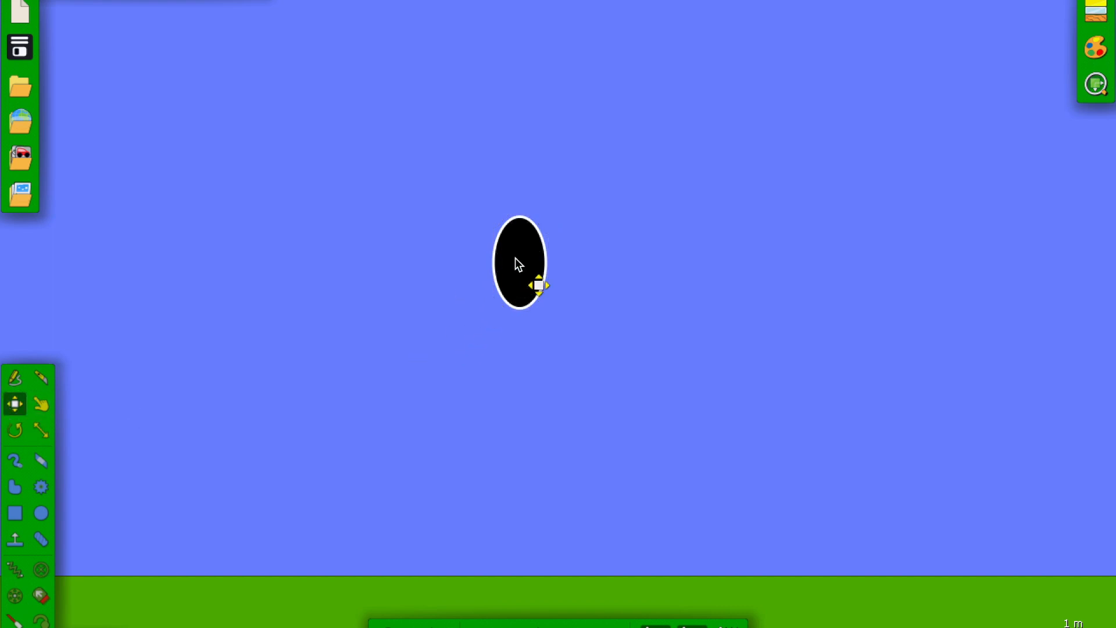
right_click(519, 264)
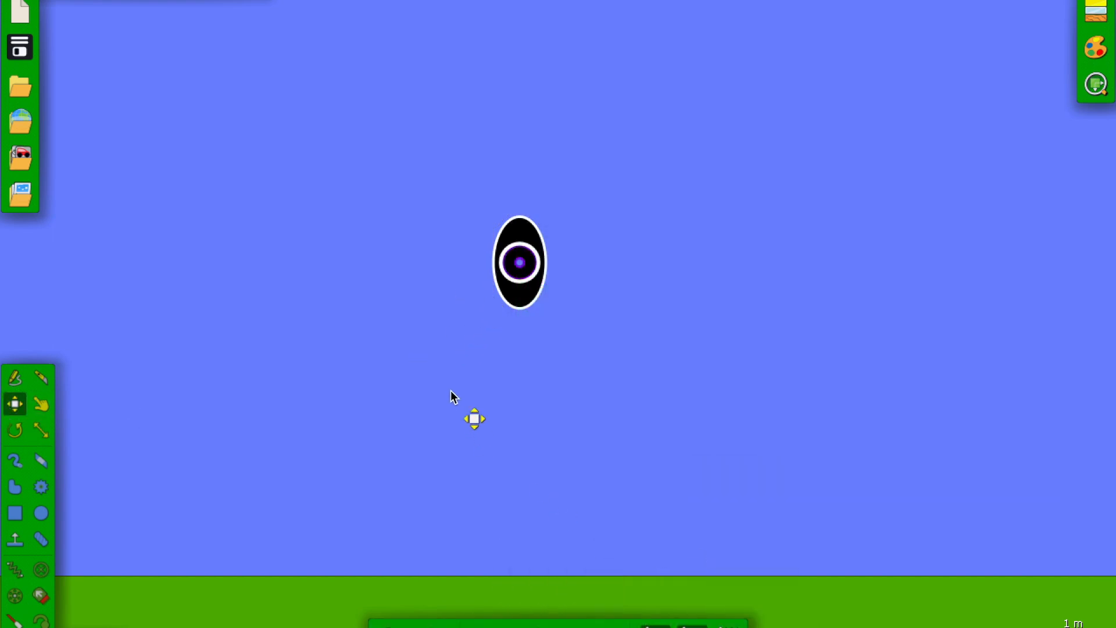
Step: Colour the axle and motorize it with 50000 Nm torque
right_click(518, 262)
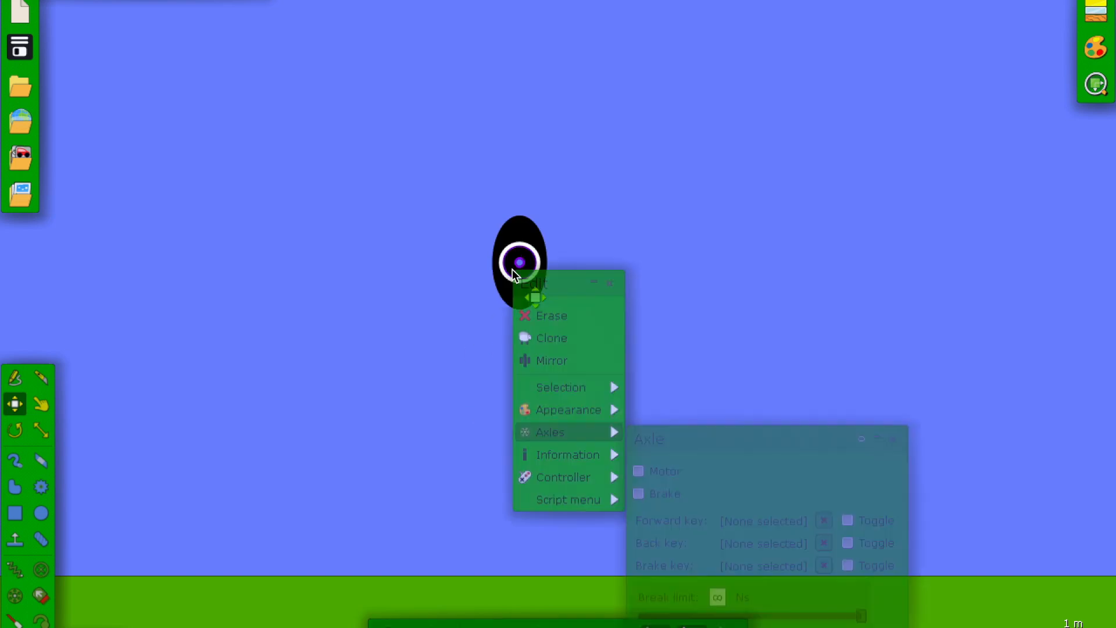
click(567, 410)
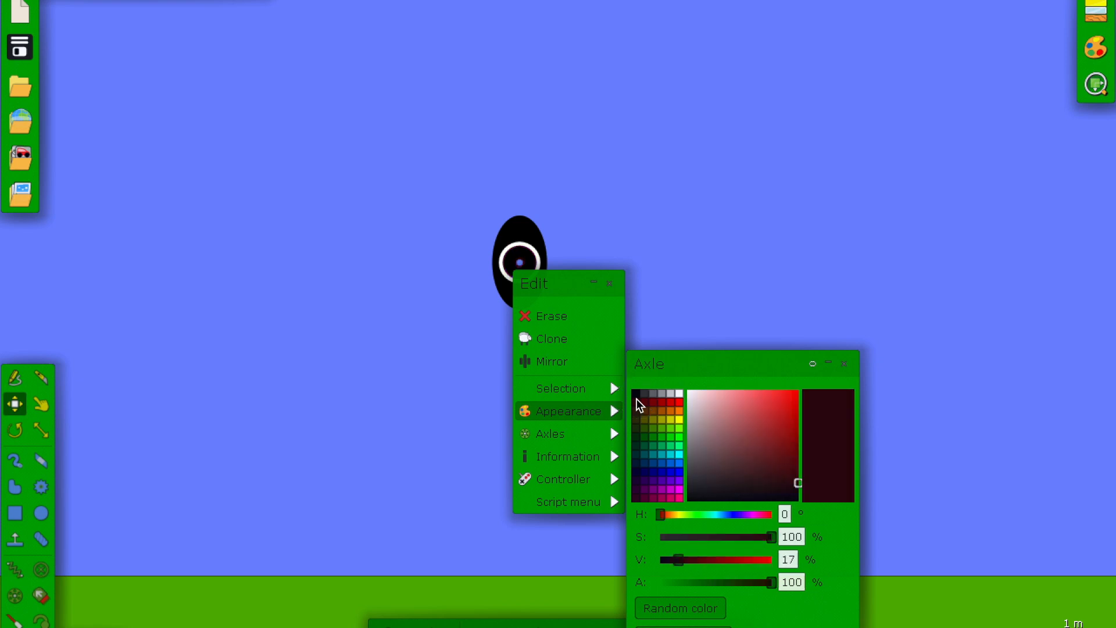
click(549, 433)
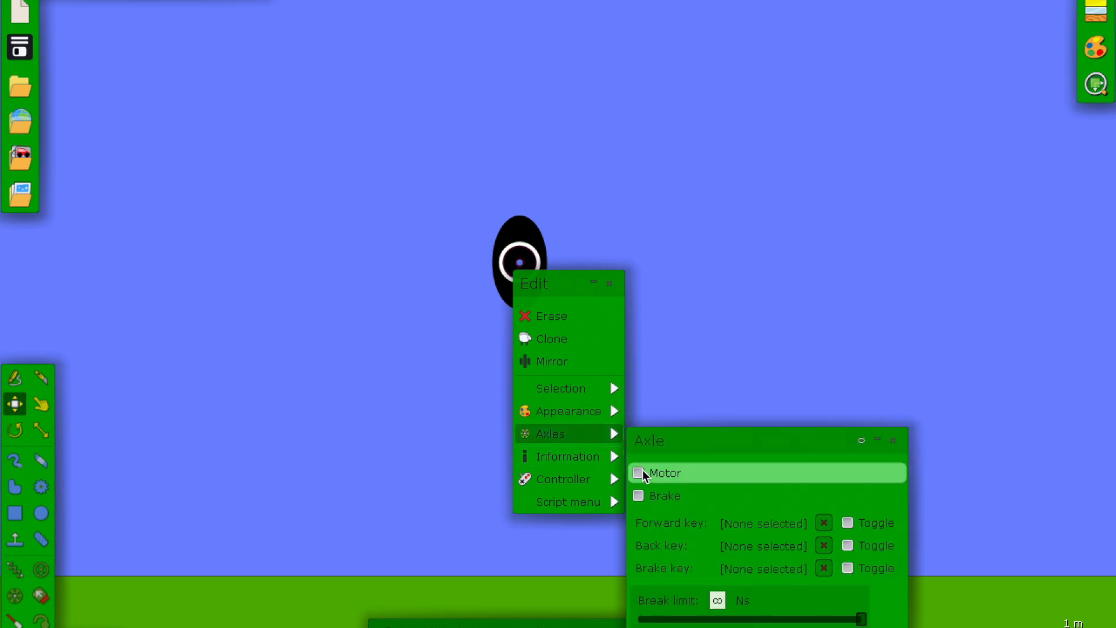
click(639, 473)
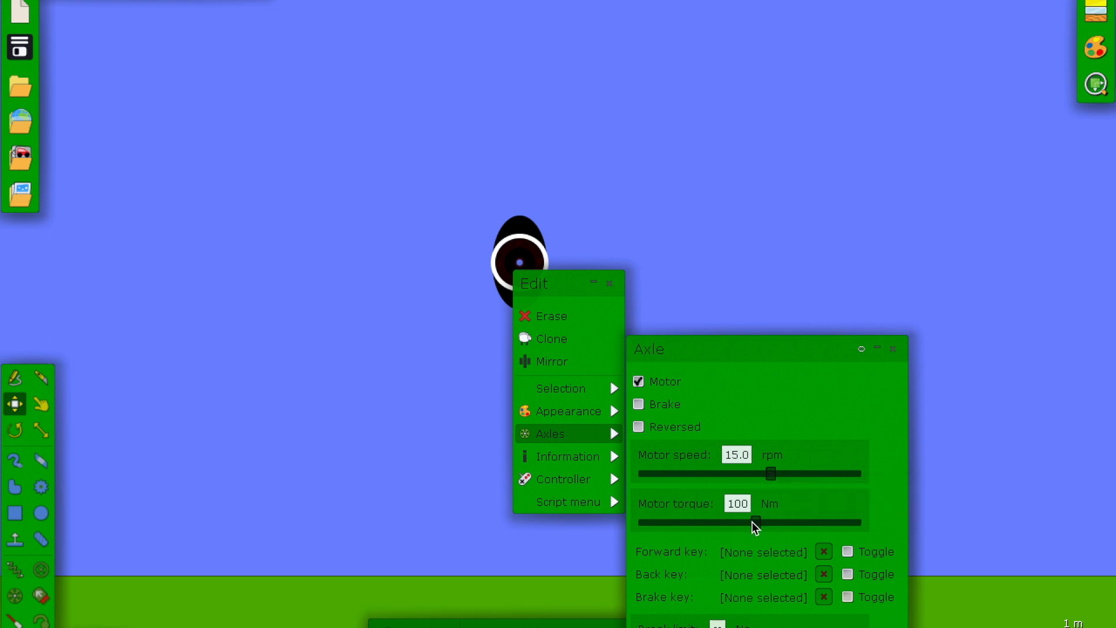
drag(756, 522, 861, 522)
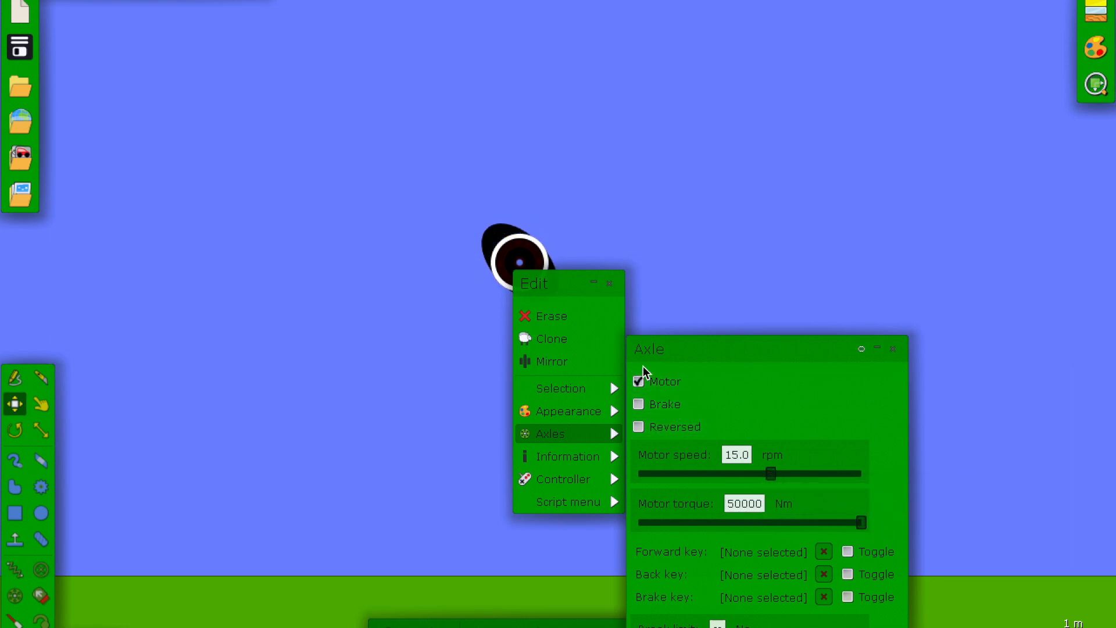
click(608, 284)
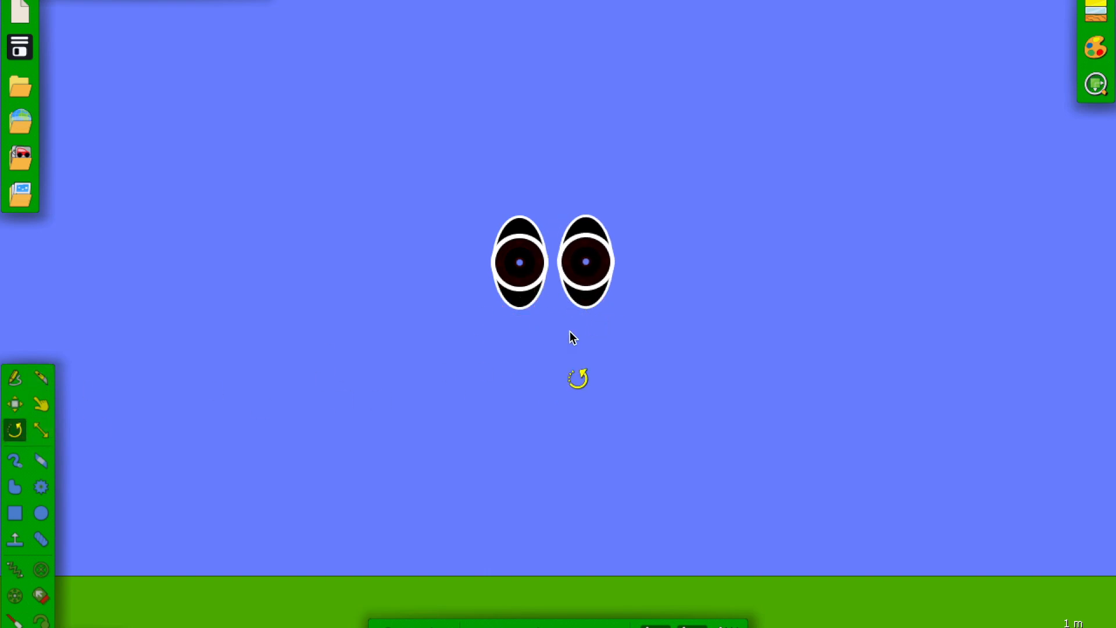
Step: Rotate the cloned ellipse 90° and move it to overlap the first one's right side
drag(578, 377, 566, 299)
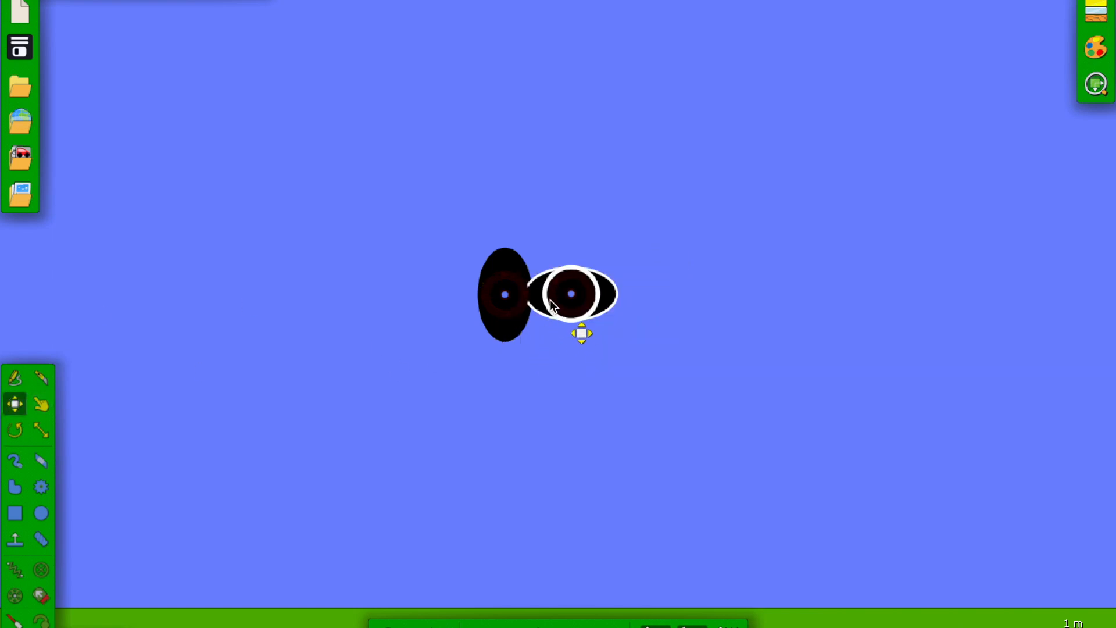
drag(581, 332, 547, 325)
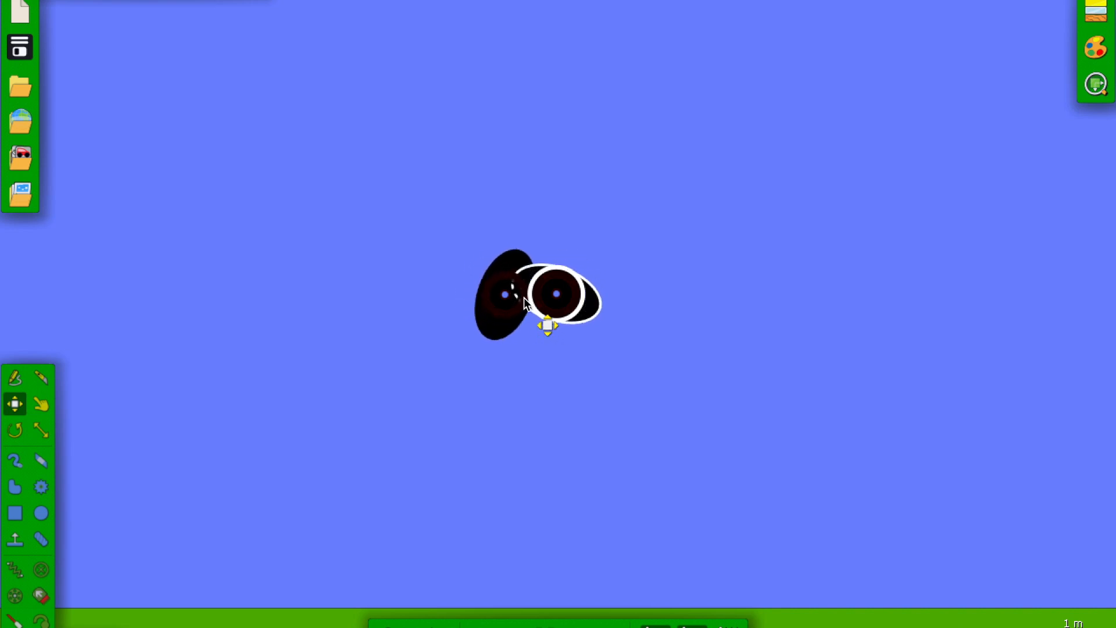
drag(546, 325, 574, 316)
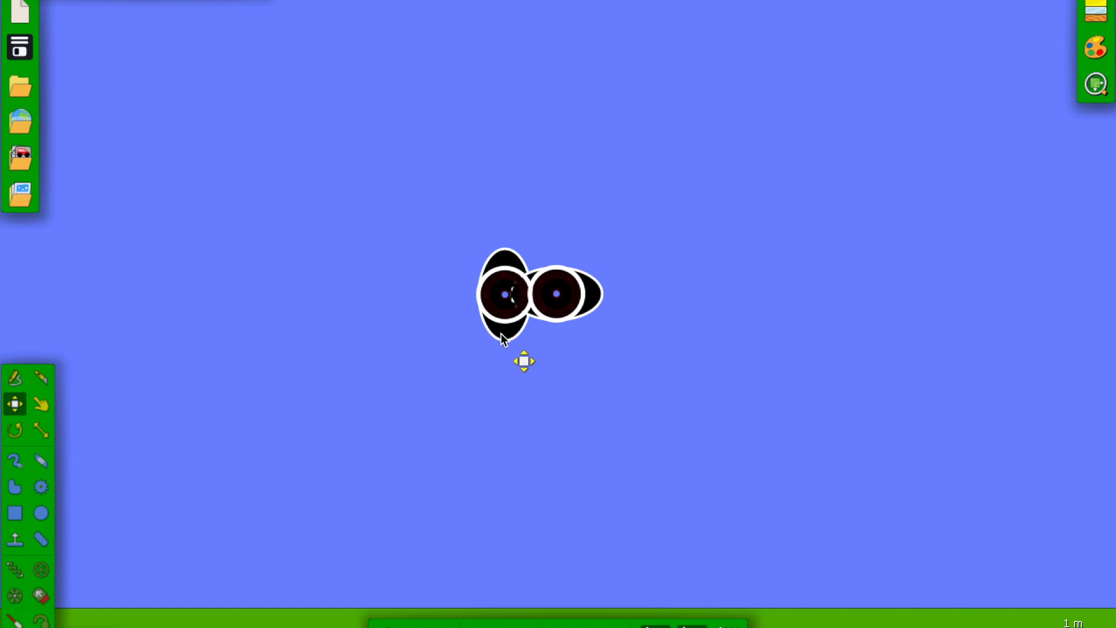
Step: Clone the ellipse pair into a long horizontal conveyor row
right_click(503, 292)
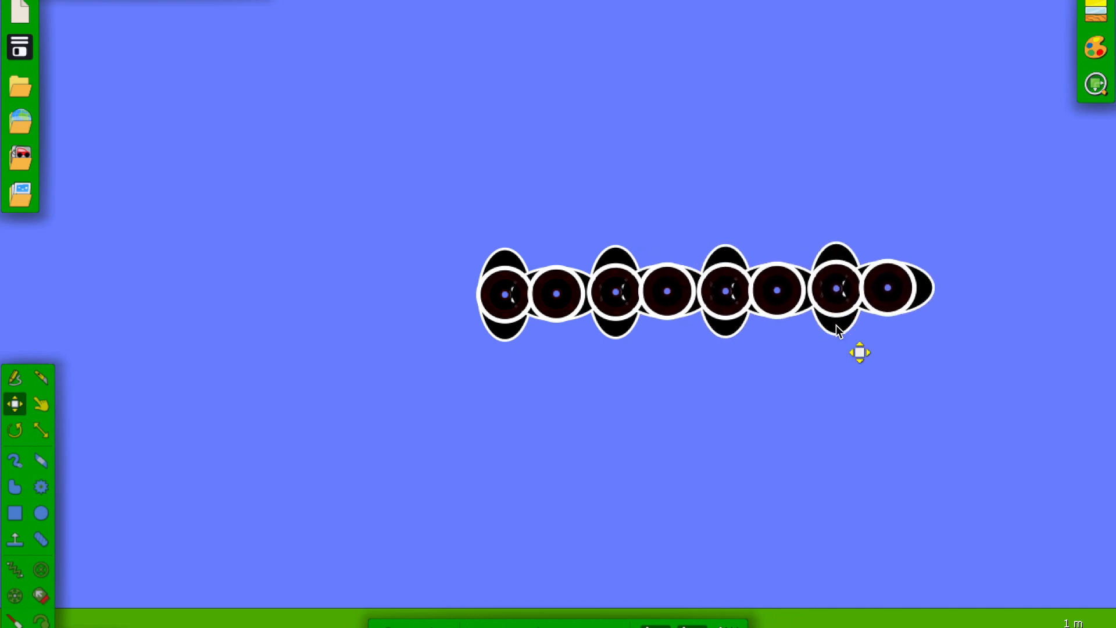
mouse_move(506, 341)
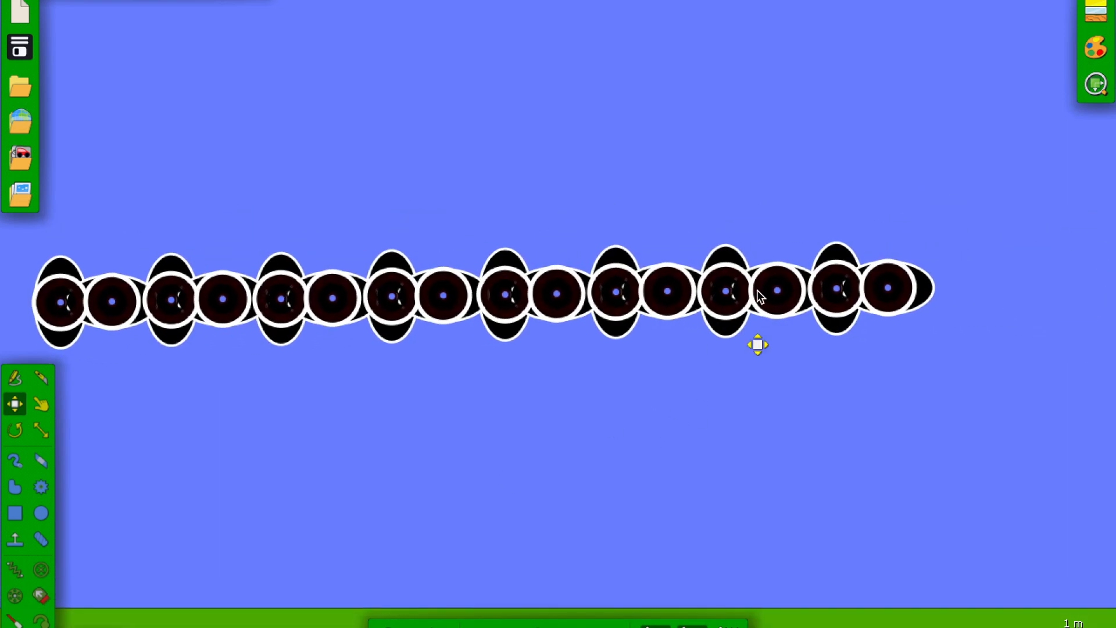
click(16, 429)
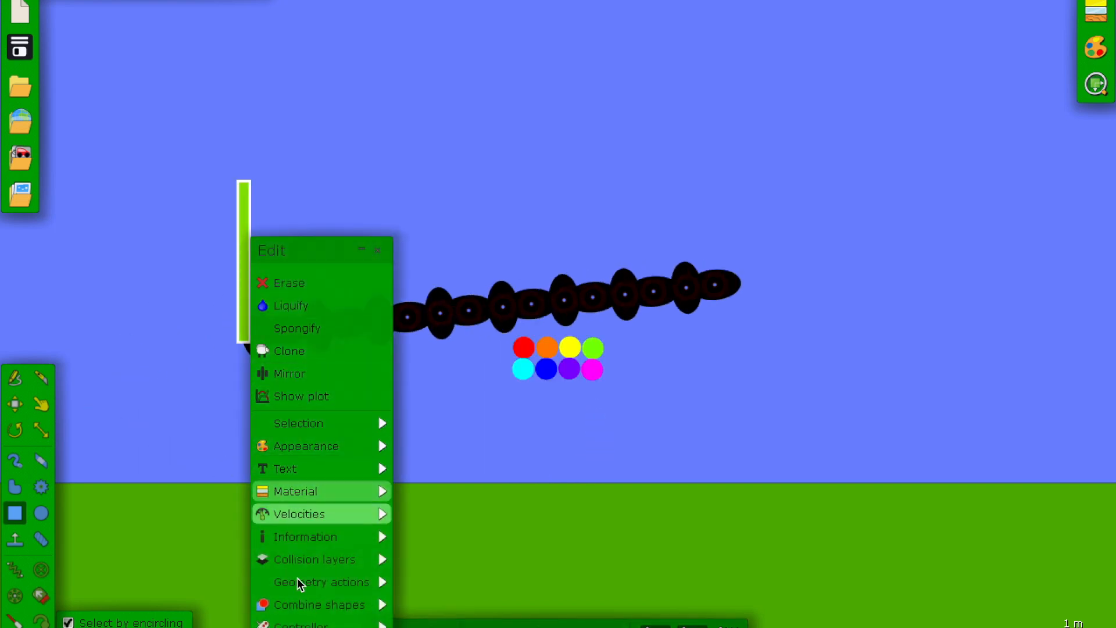
Step: Glue the thin green wall at the conveyor's left end to the background
click(321, 582)
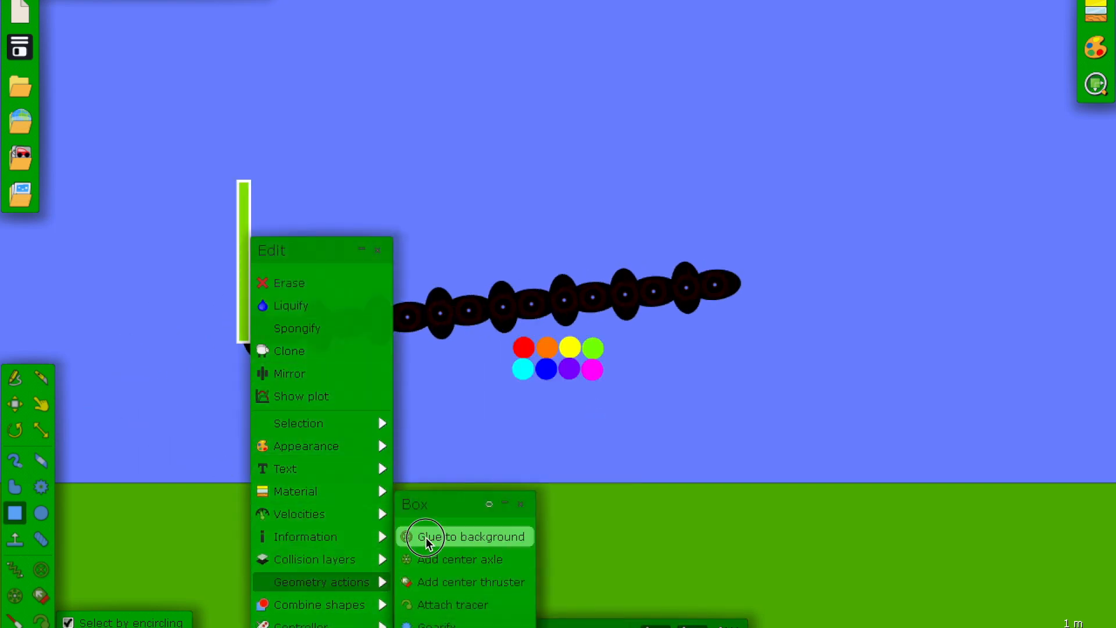